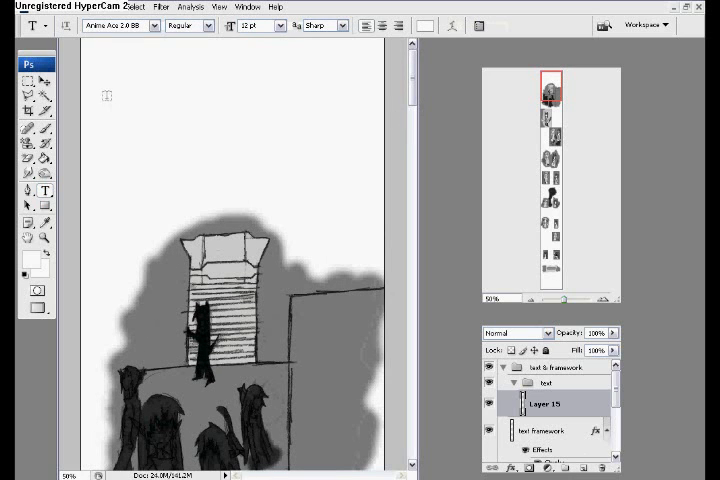
Step: Drag out an empty paragraph text frame in the blank area above the building panel
drag(104, 102, 176, 150)
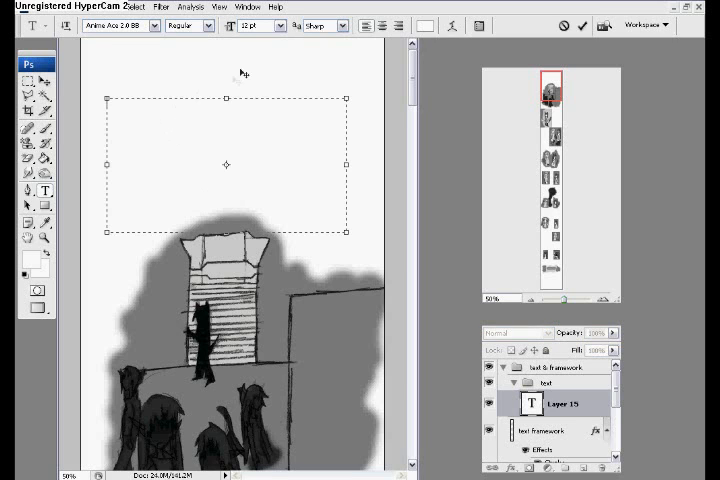
Step: Choose the narration font size from the Options bar size list
click(278, 26)
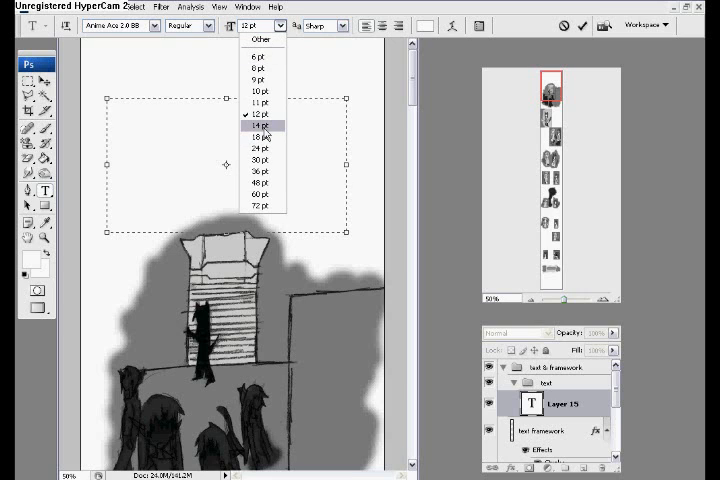
click(256, 126)
text(SUMMERTON HAS T)
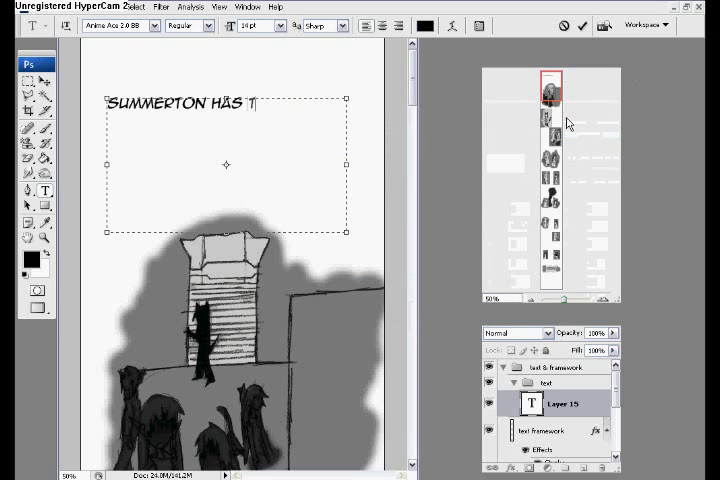
Step: Type the narration: Summerton has the largest sub-district in all of Lunae, underground parts of the city
text(HE AL)
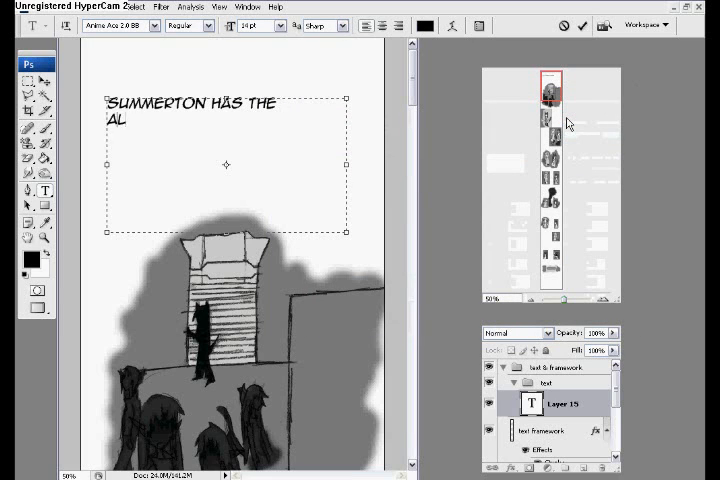
text(LARGEST)
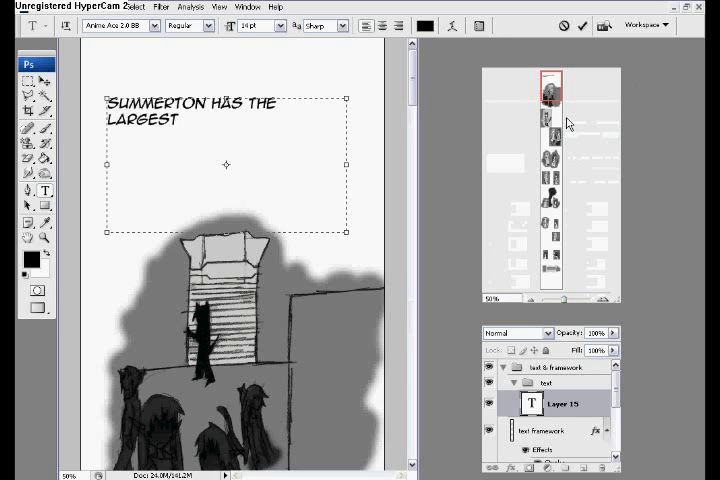
text(SUB-DISTRICT)
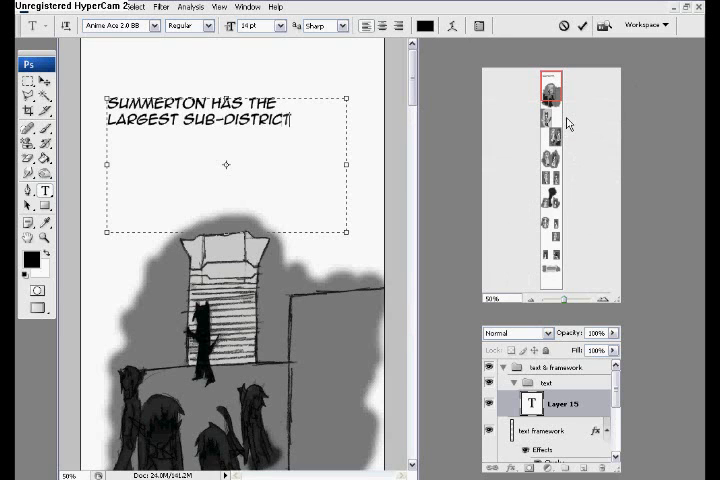
text(IN ALK)
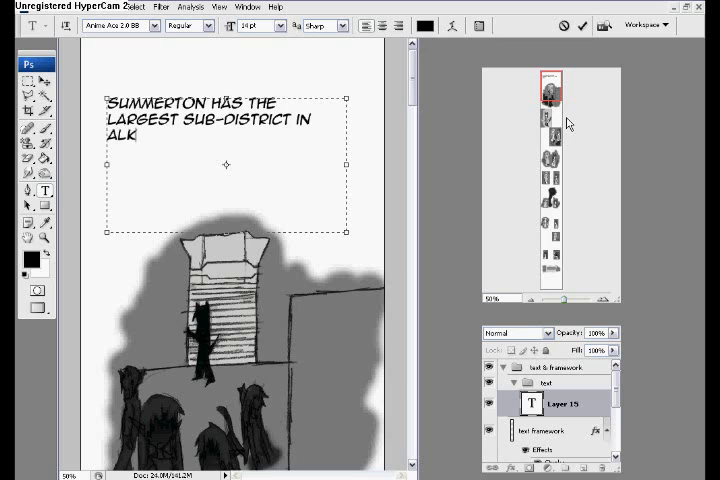
text(ALL OF)
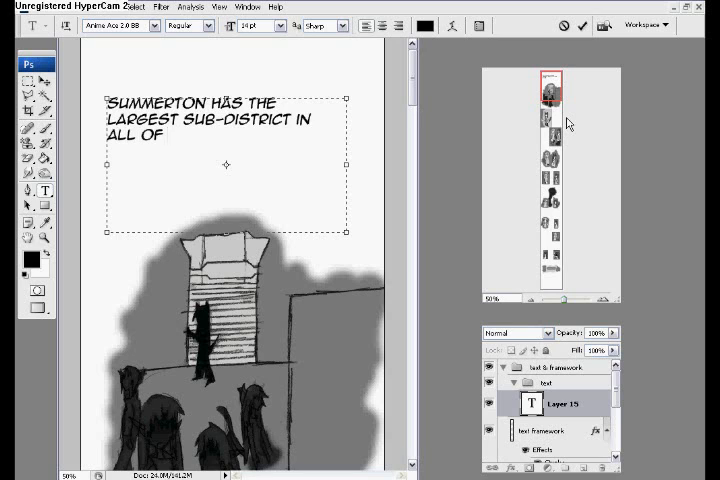
text(LUNAE)
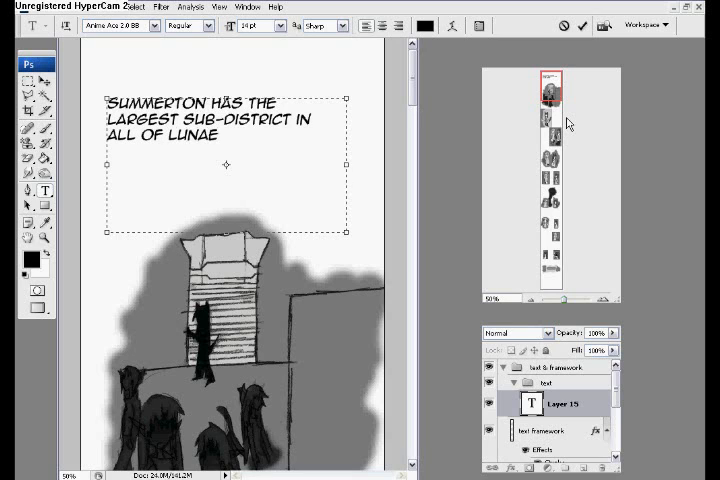
text(,)
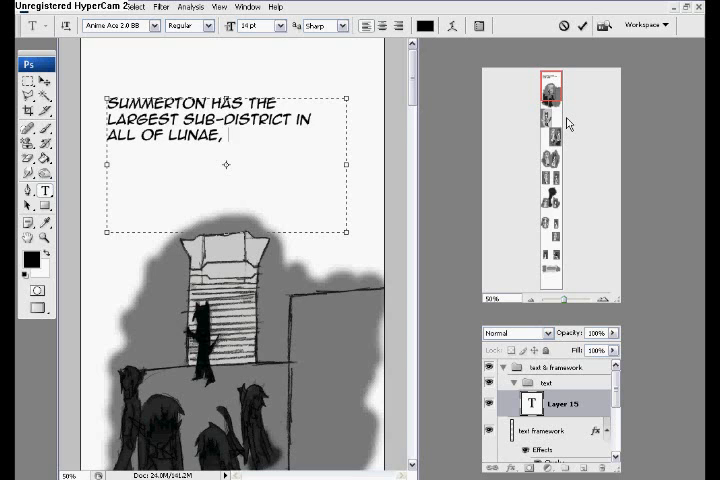
text(SUB-DISTRICTS)
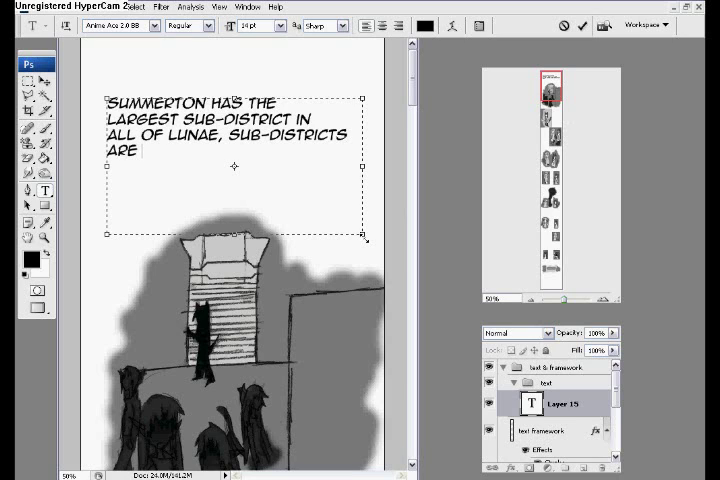
text(UNDERGROU)
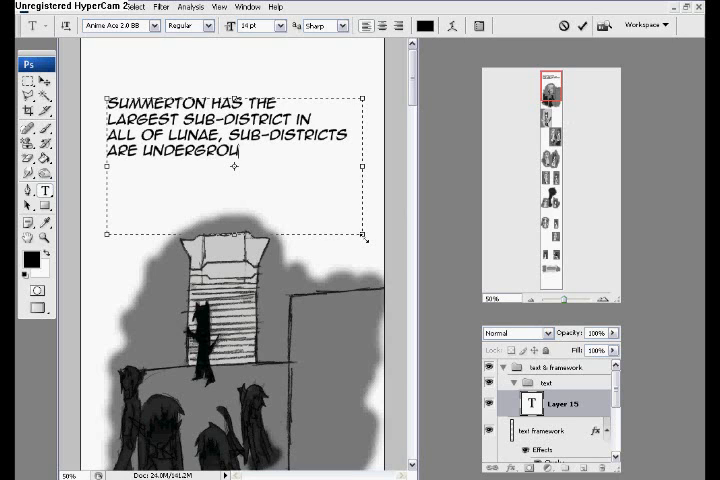
text(PARTS OF)
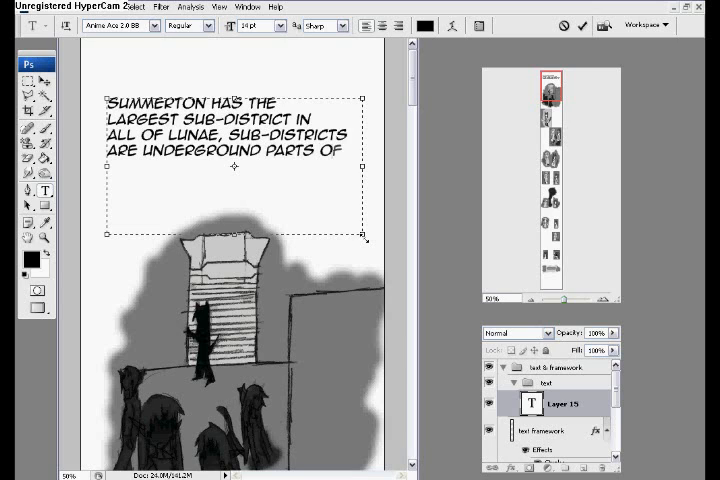
text(THE CITY, MOSTLY “DOWNTOWN”)
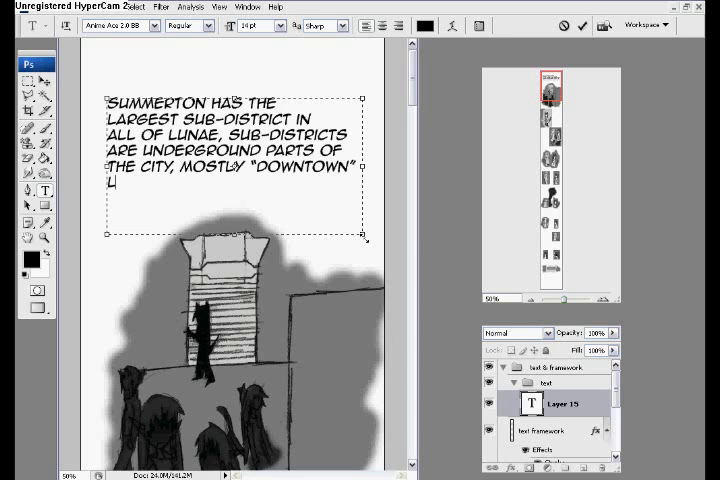
text(IKE AREAS.)
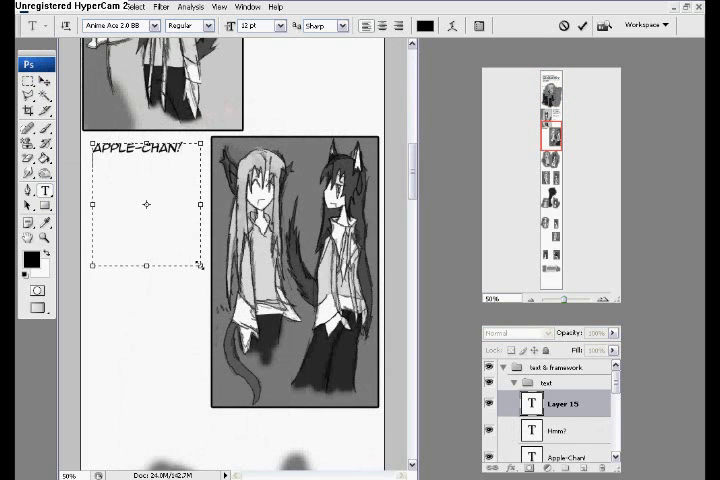
Step: Letter 'HELLO!' and 'HOW HAVE YOU BEEN?' beside the two-girl panels
text(HELLO!)
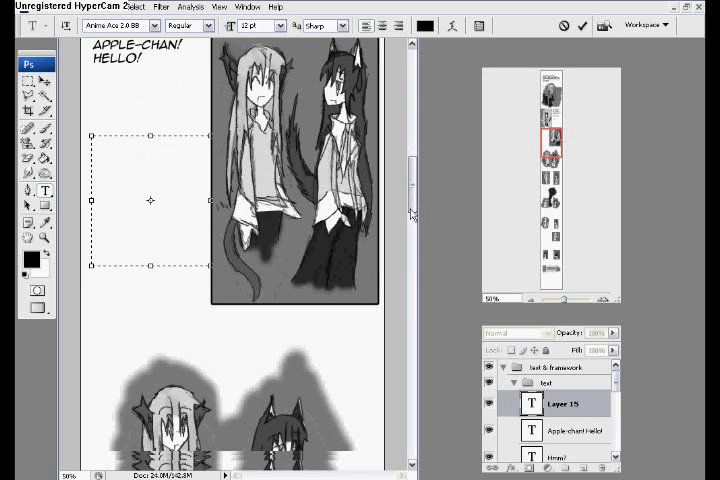
scroll(down, 3)
text(AH HEY, KIARI, )
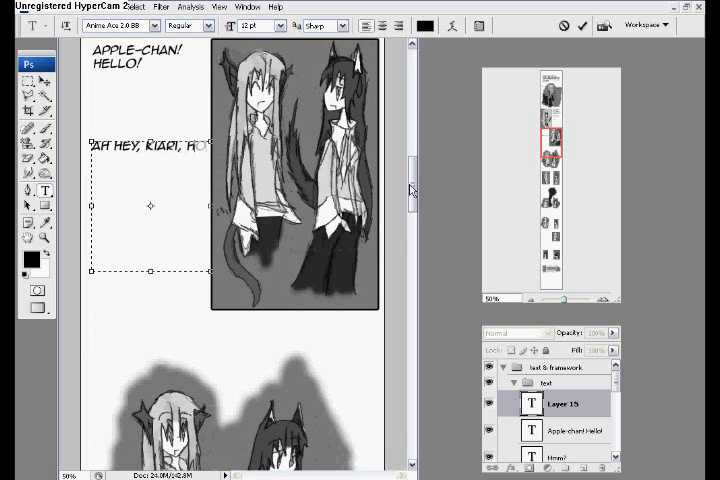
text(HOW HAVE YOU BEEN?)
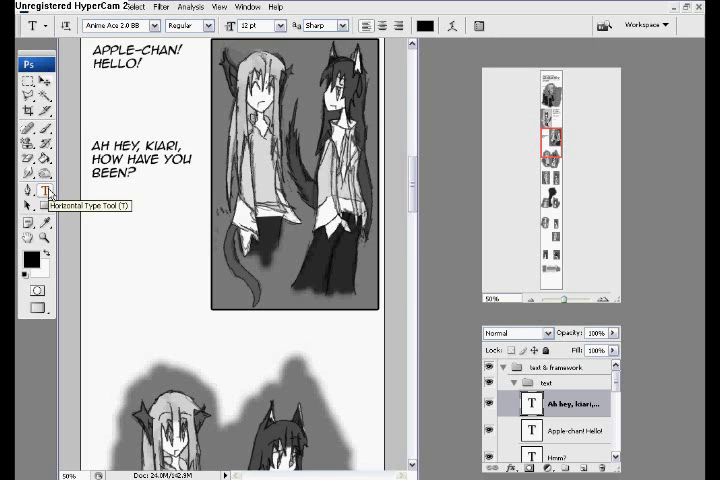
Step: Letter 'GOOD GOOD.' and the following 'BUT TOMARO...' line in the next panel down
scroll(down, 3)
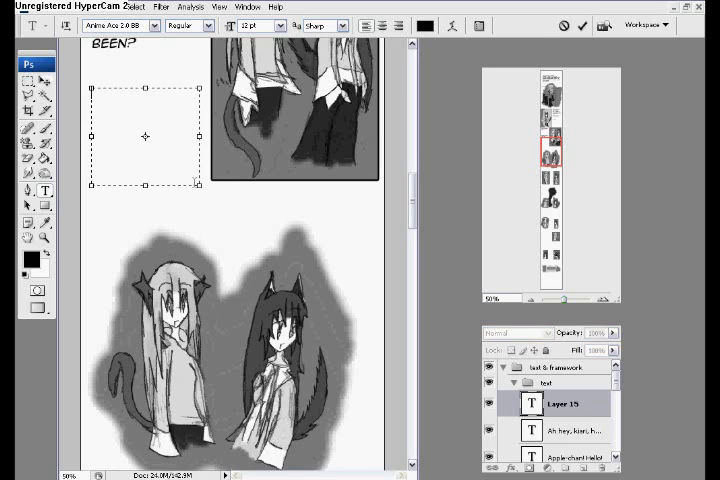
text(GOOD GOOD.)
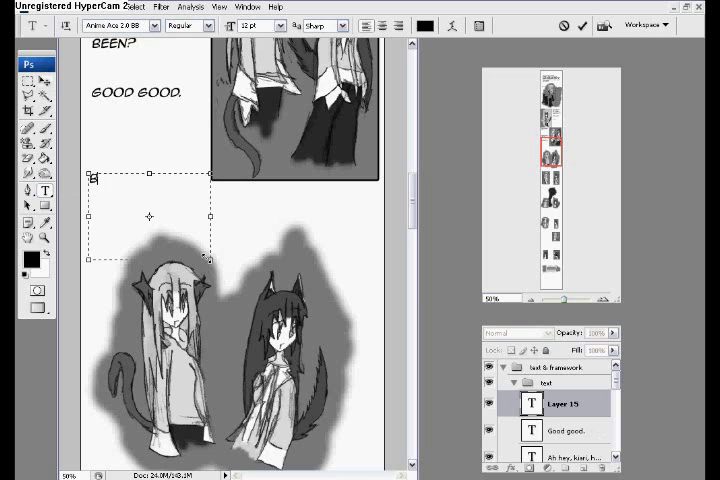
text(BUT TOMARO)
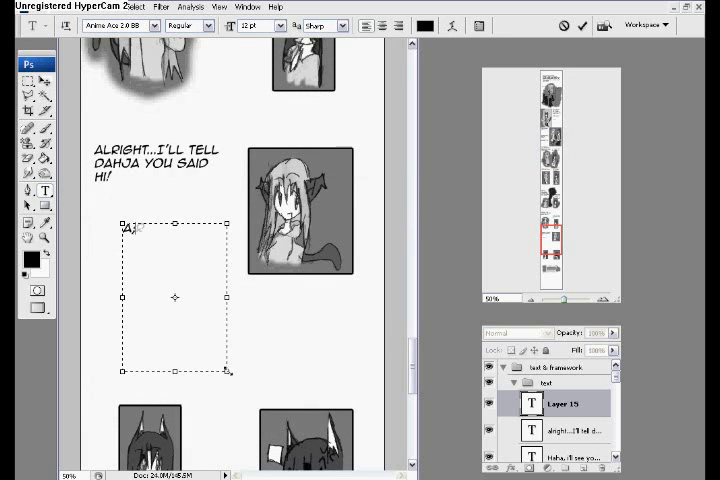
Step: Letter the goodbye 'ALRIGHT, SEE YOU KIARI' in its panel
text(ALRIGHT, SEE)
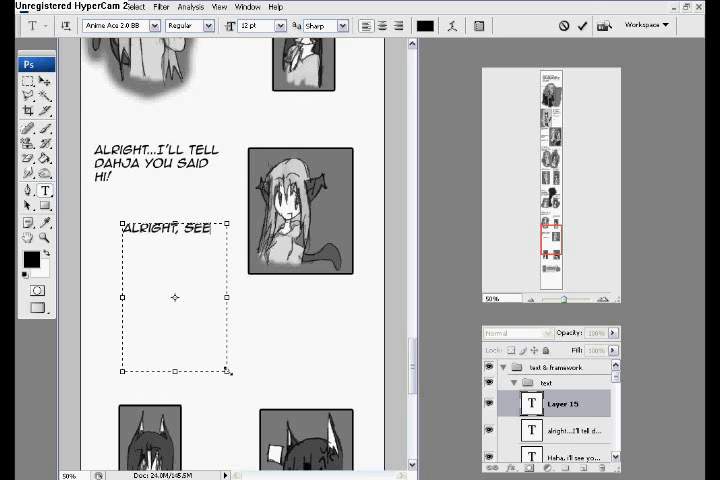
text(YOU KIARI.)
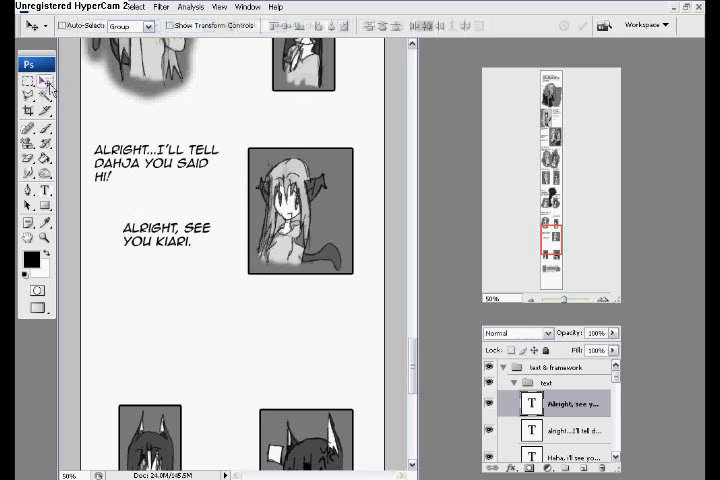
scroll(down, 3)
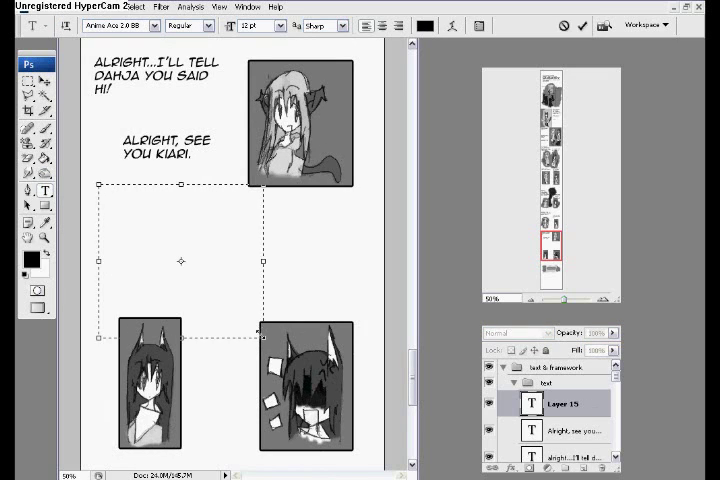
Step: Letter the thought 'HMM, haven't seen Dahja in a while... I wonder where I am.....'
text(HMM, HAVEN'T SEEN)
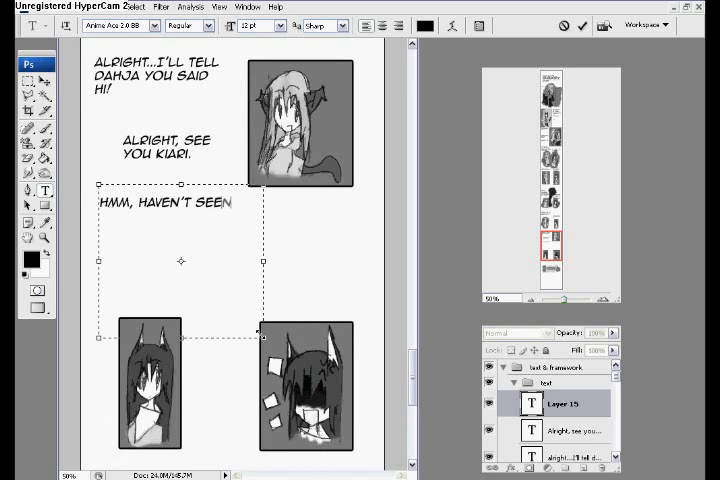
text(DAHJA IN)
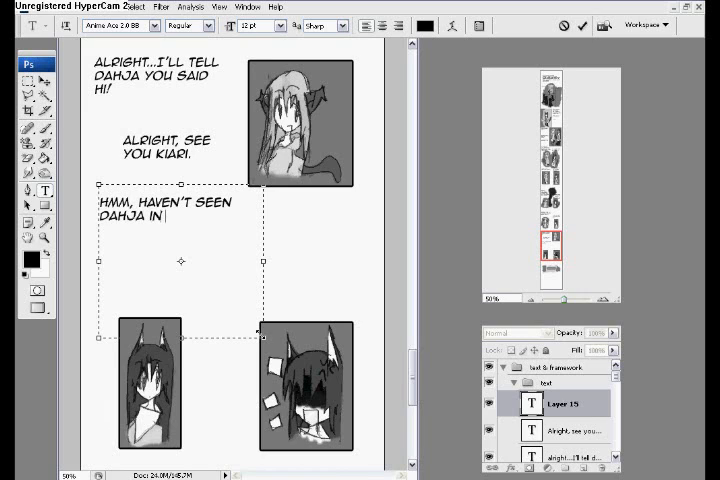
text(A WHH)
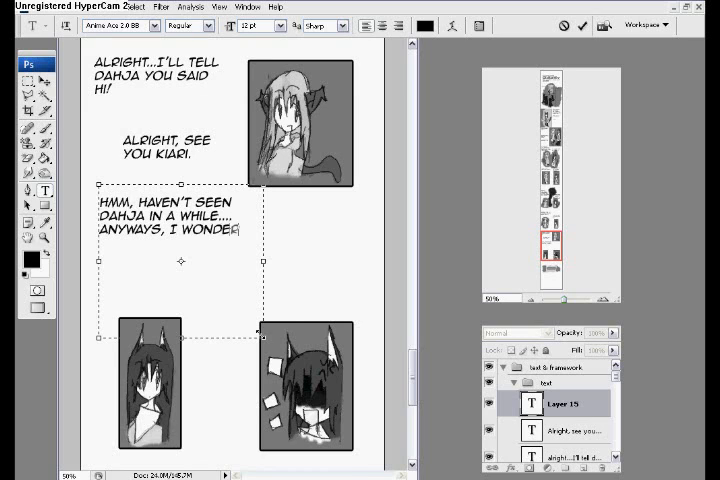
text(WHERE I AM)
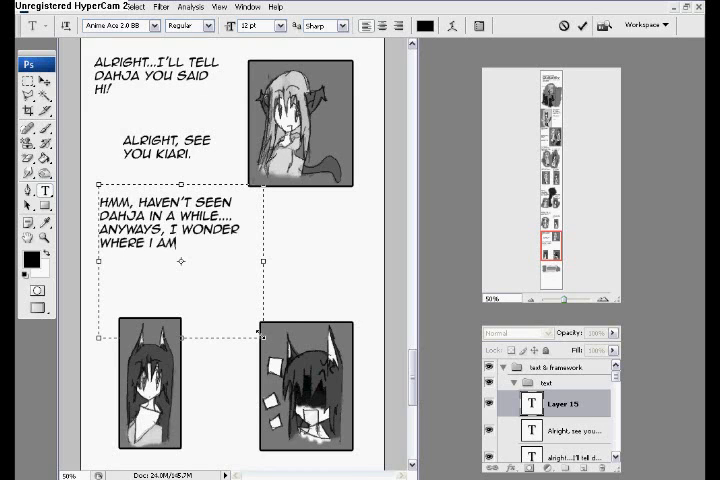
text(.....)
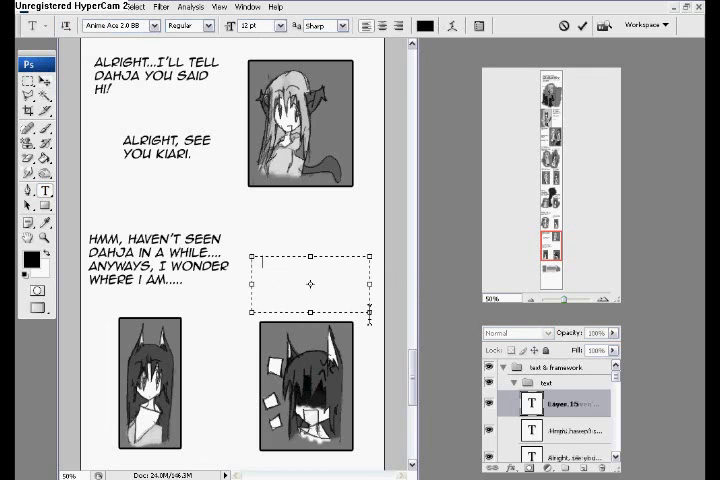
Step: Letter the startled 'WHA...WHAT!! THE!?!?' exclamation
text(WHA...WHAT !!)
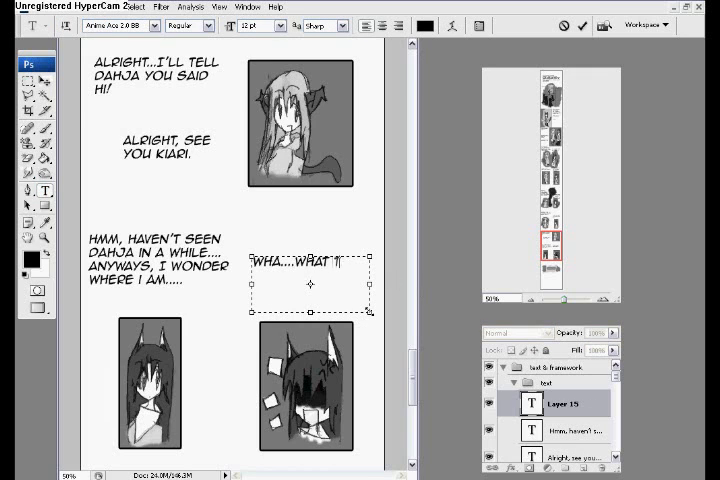
text(THE!?!?)
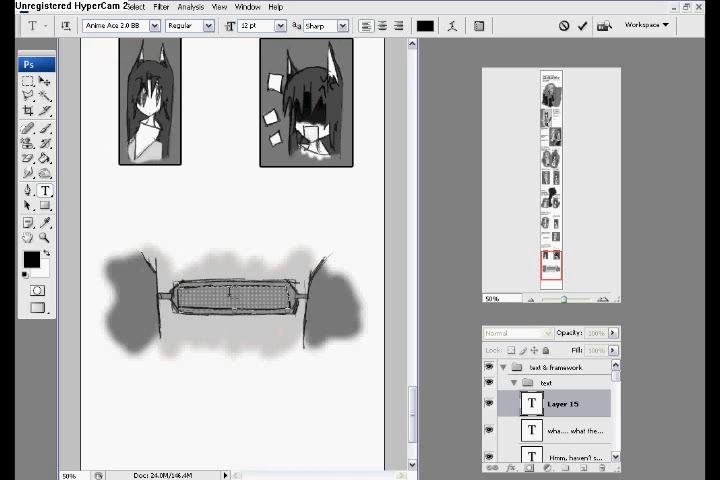
mouse_move(228, 298)
text(SUB)
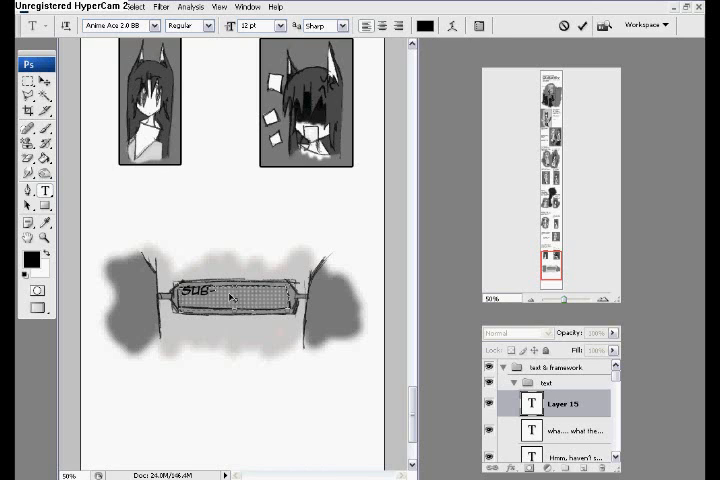
Step: Complete the sign caption to read 'Sub District West'
text(-WEST)
text(K)
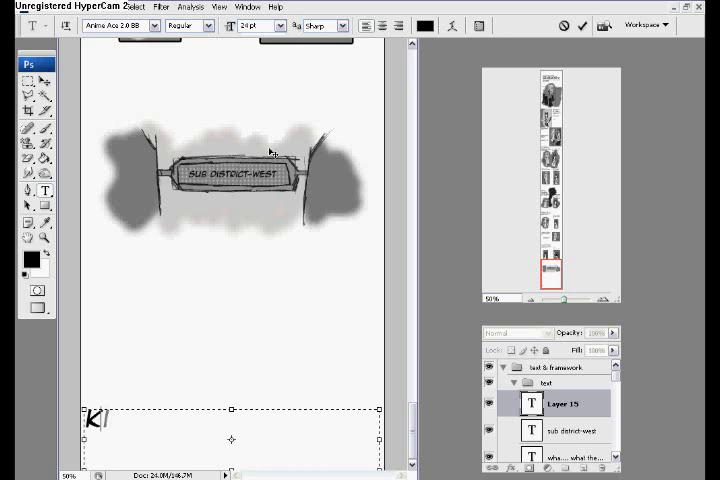
Step: In a smaller size, add the credit 'KIDTAKESHI.DEVIANTART' at the bottom and commit it
click(276, 26)
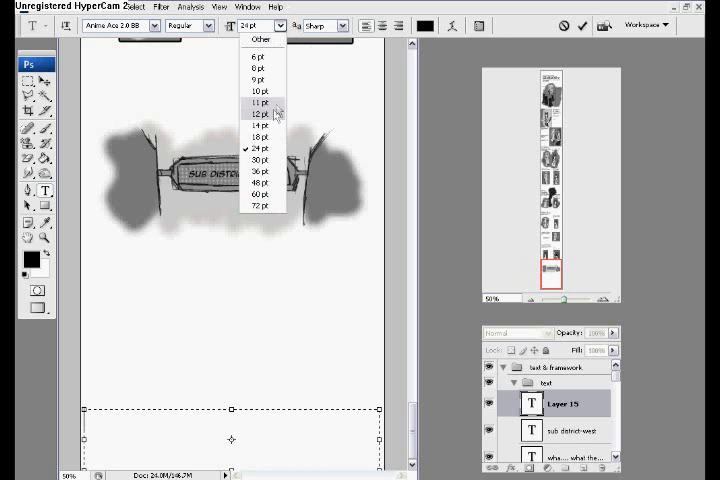
click(264, 136)
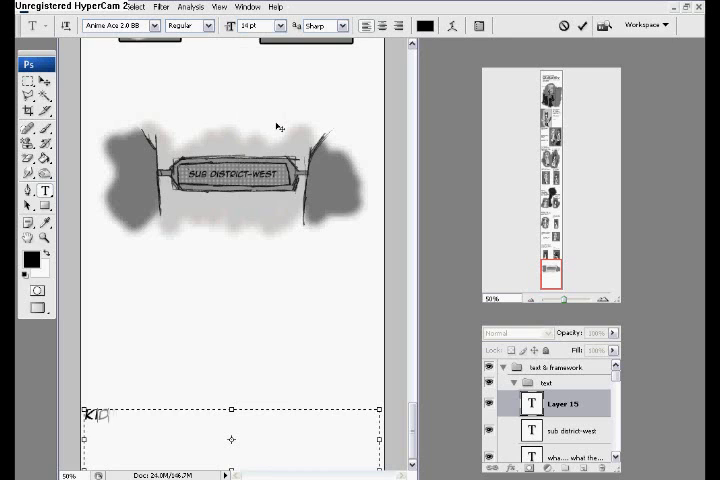
text(KIDTAKESHI.DEVIANTART.COM)
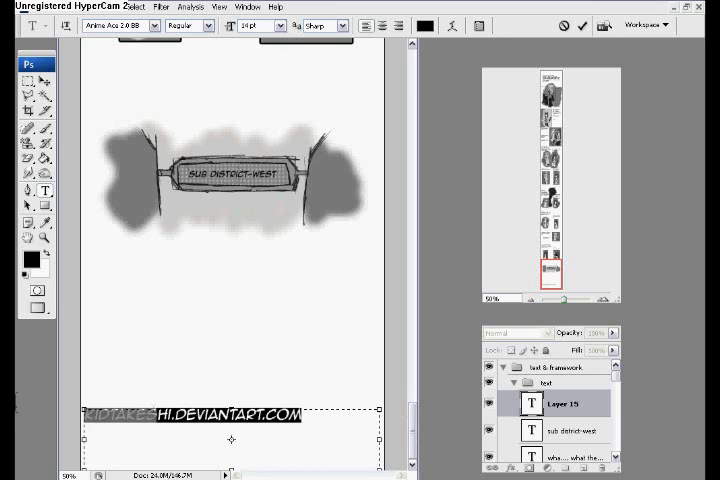
click(272, 26)
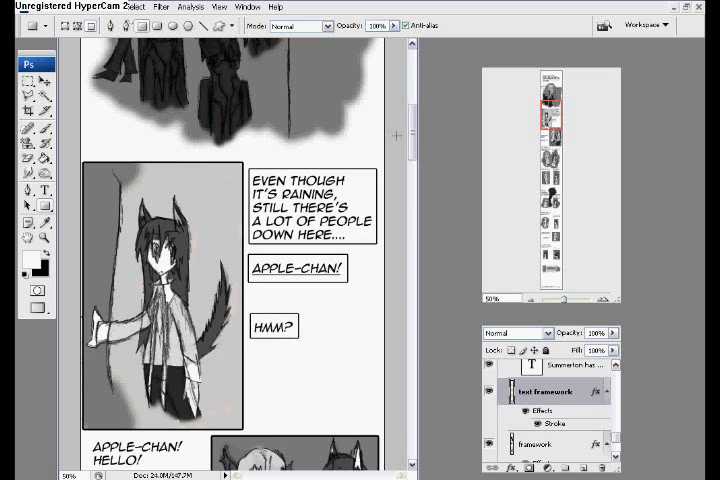
scroll(down, 3)
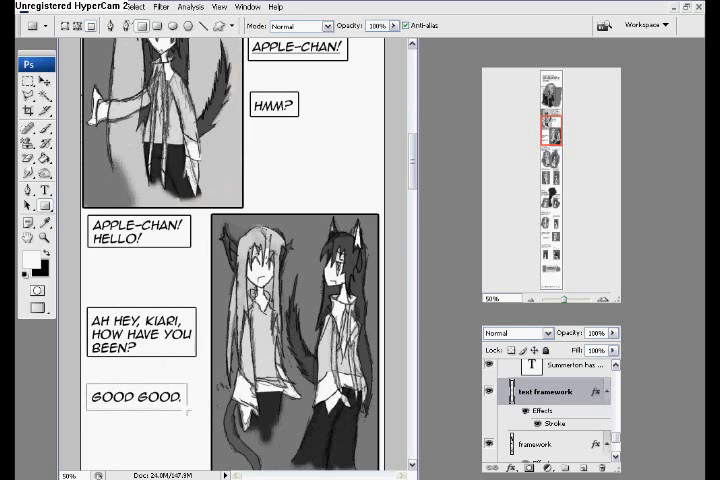
scroll(down, 3)
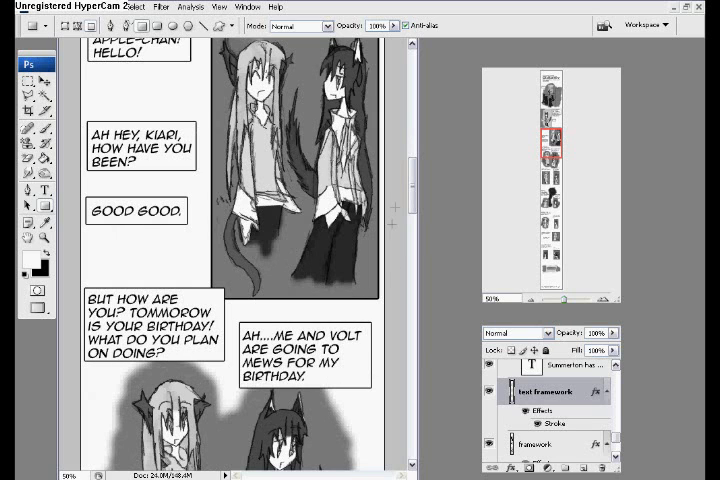
scroll(down, 3)
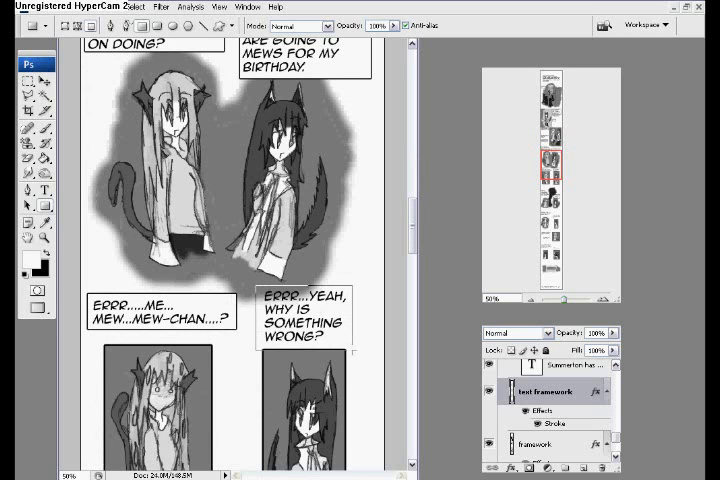
scroll(down, 3)
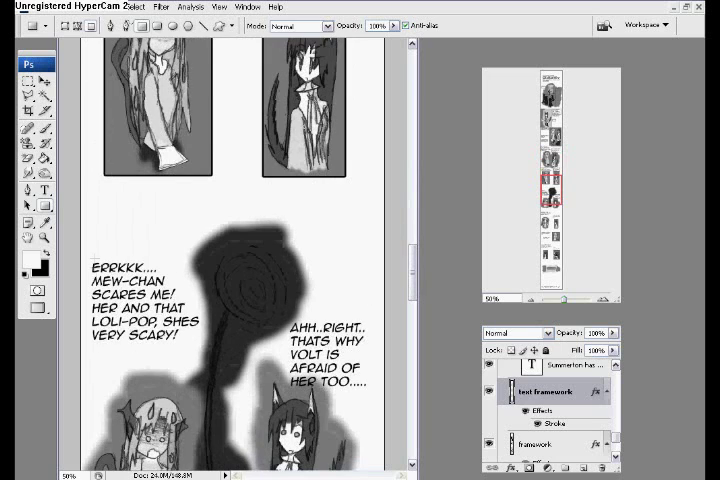